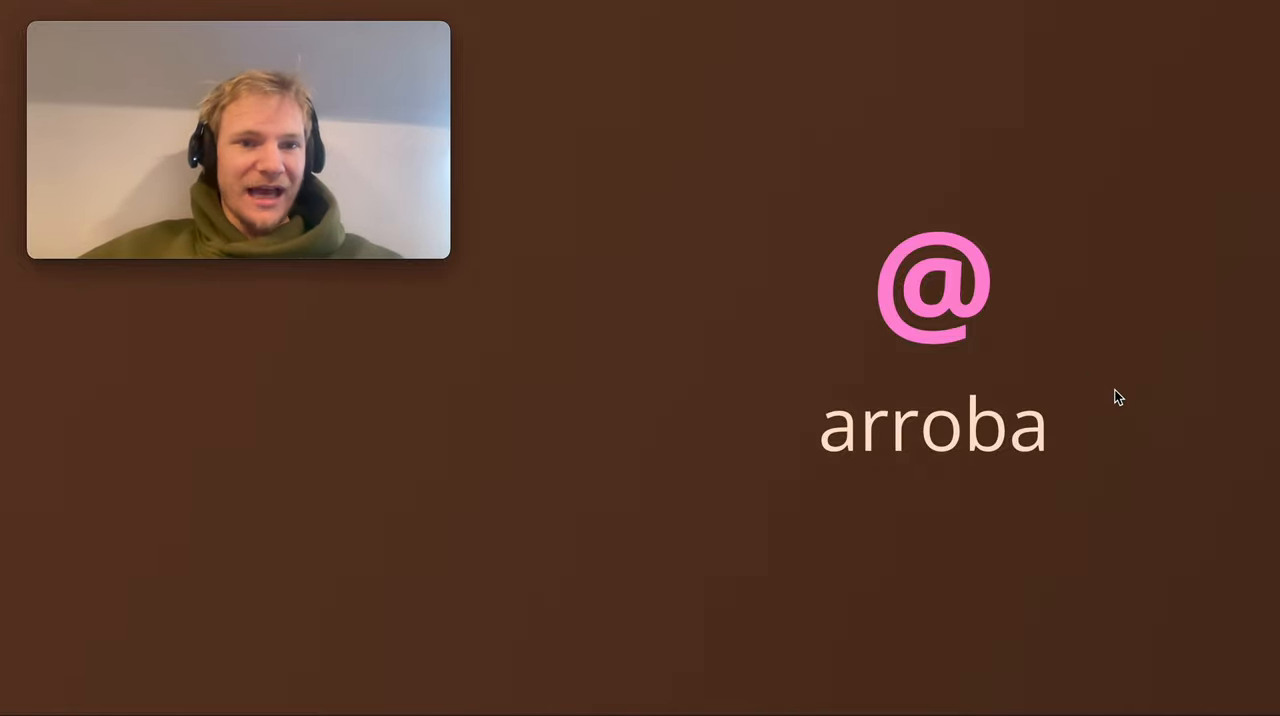
mouse_move(884, 484)
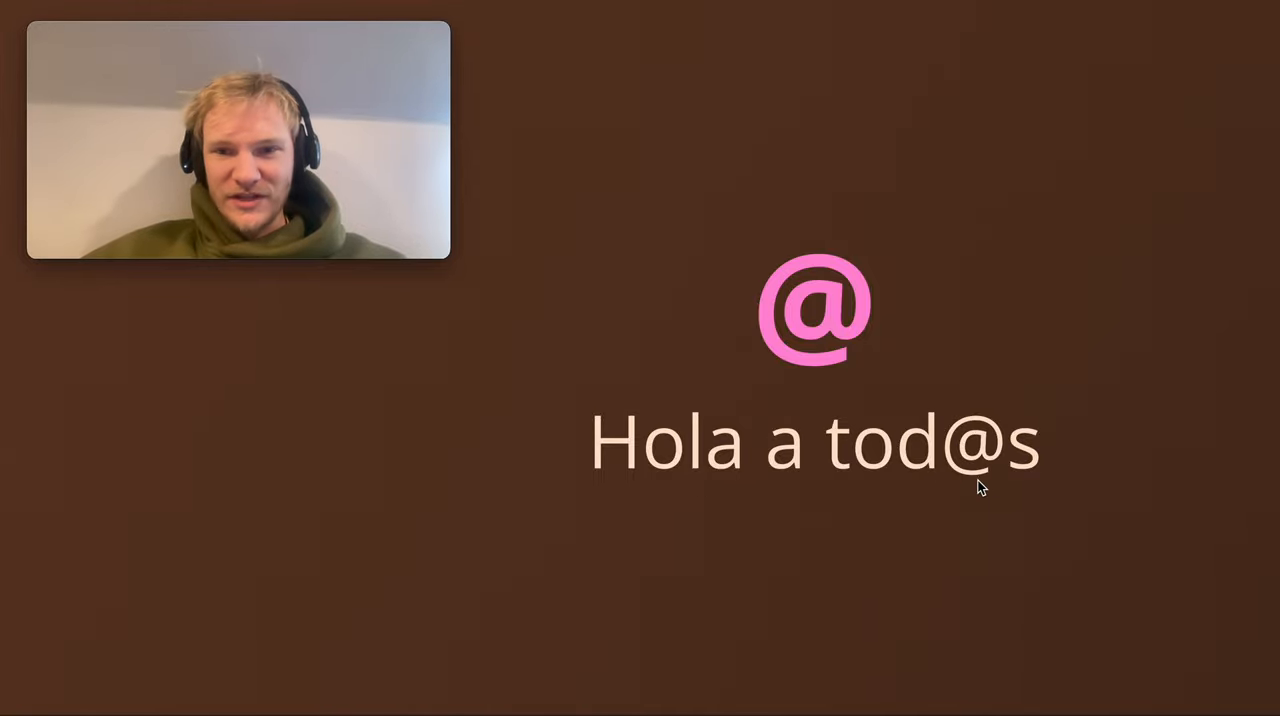
mouse_move(924, 496)
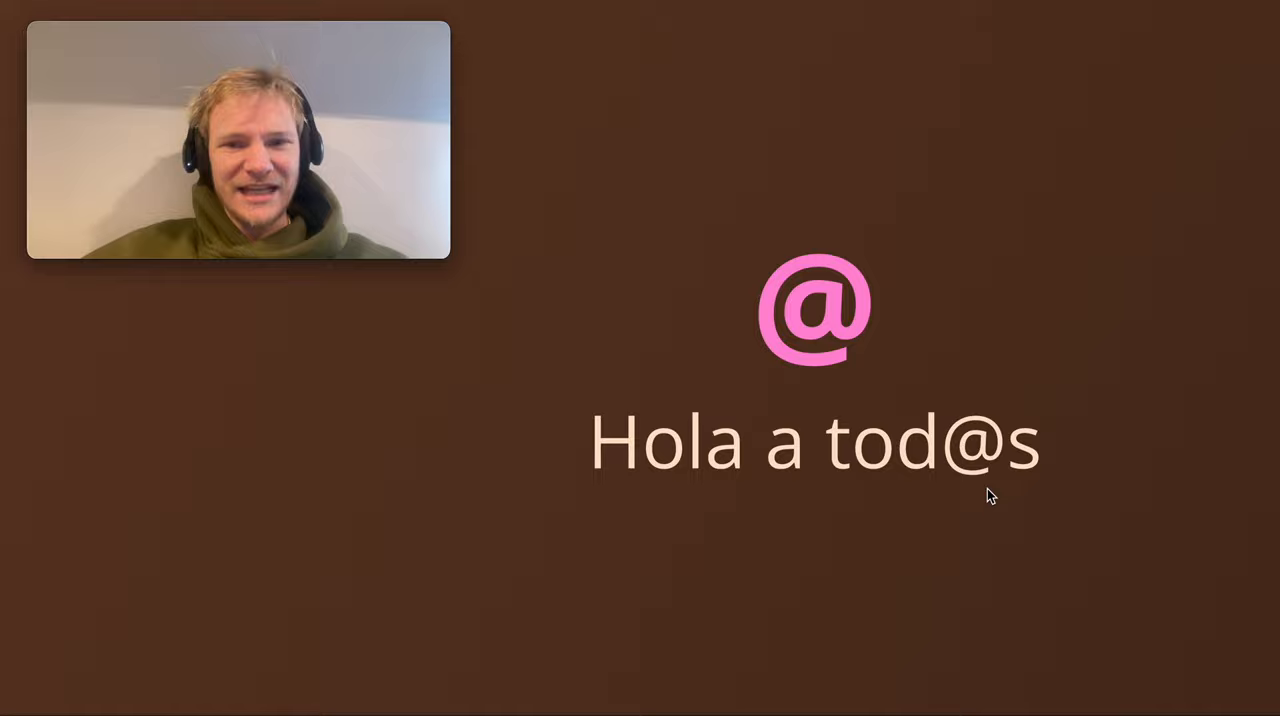
mouse_move(1094, 500)
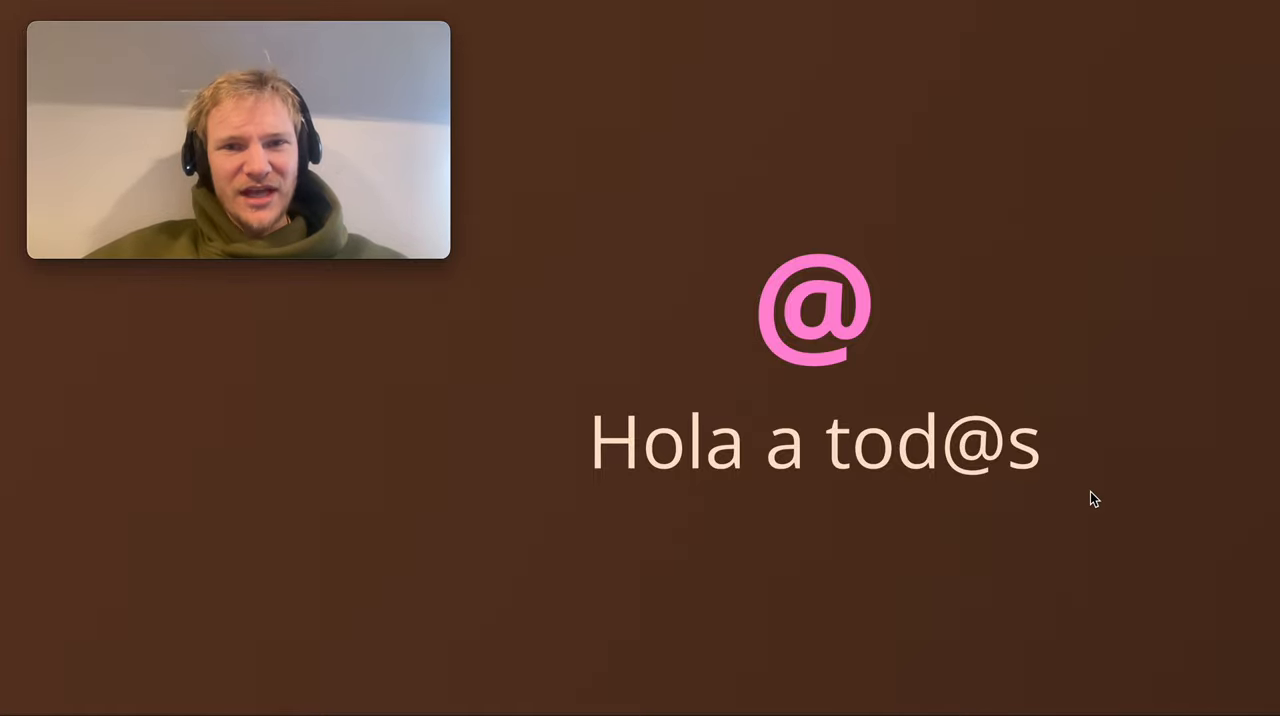